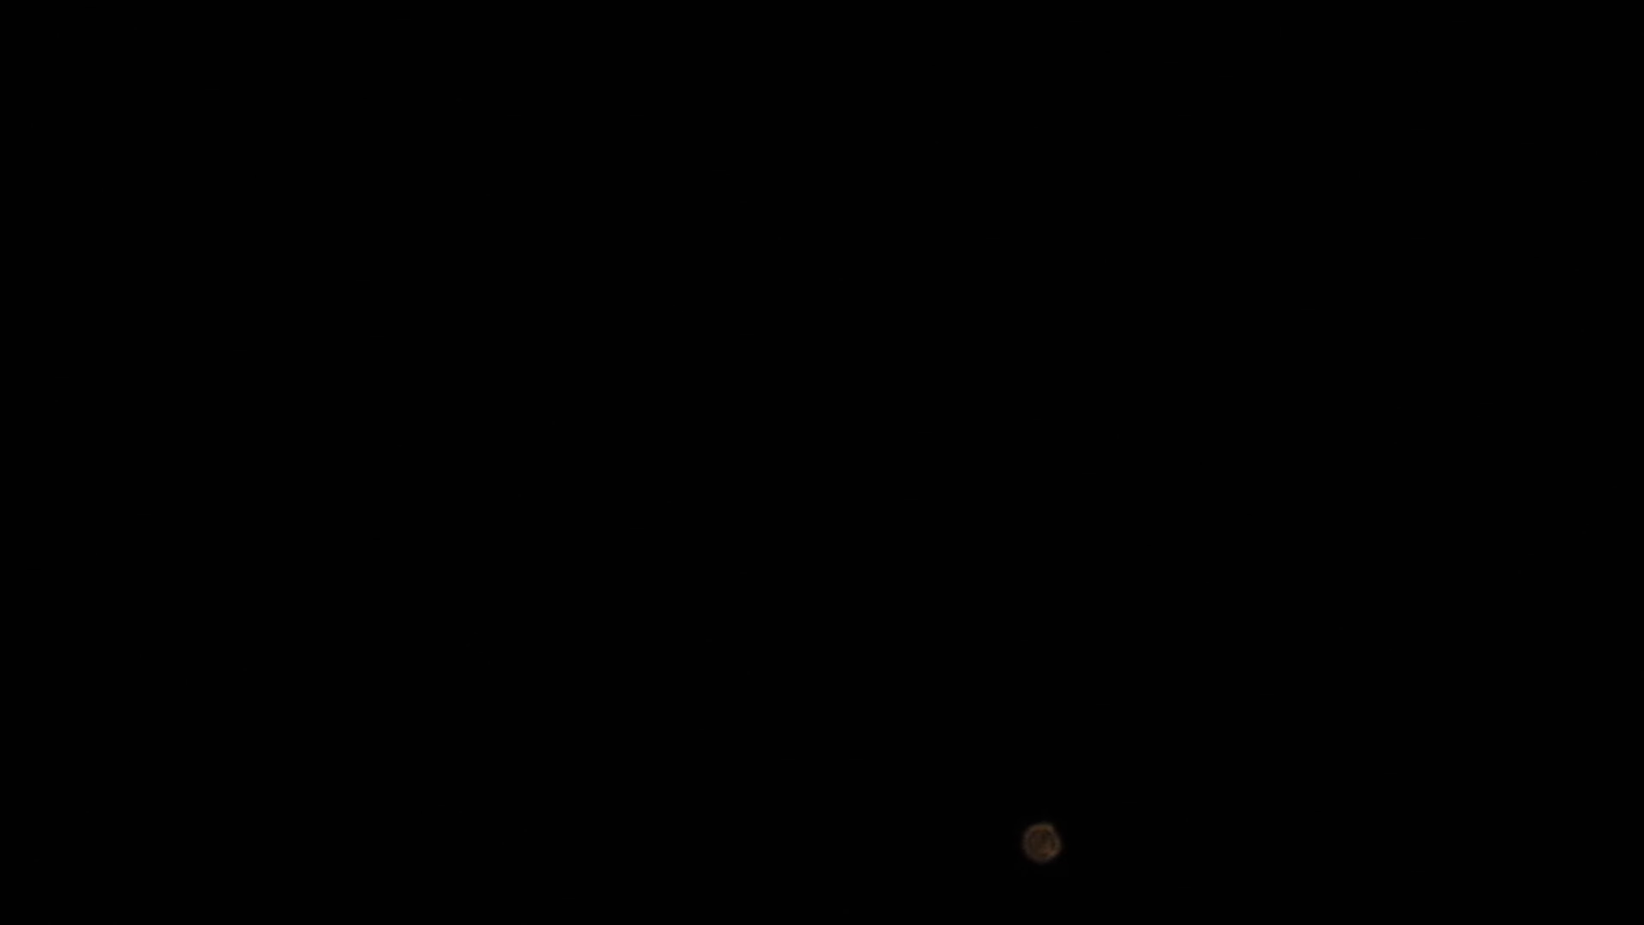
{"action": "mouse_move", "coordinate": [999, 503]}
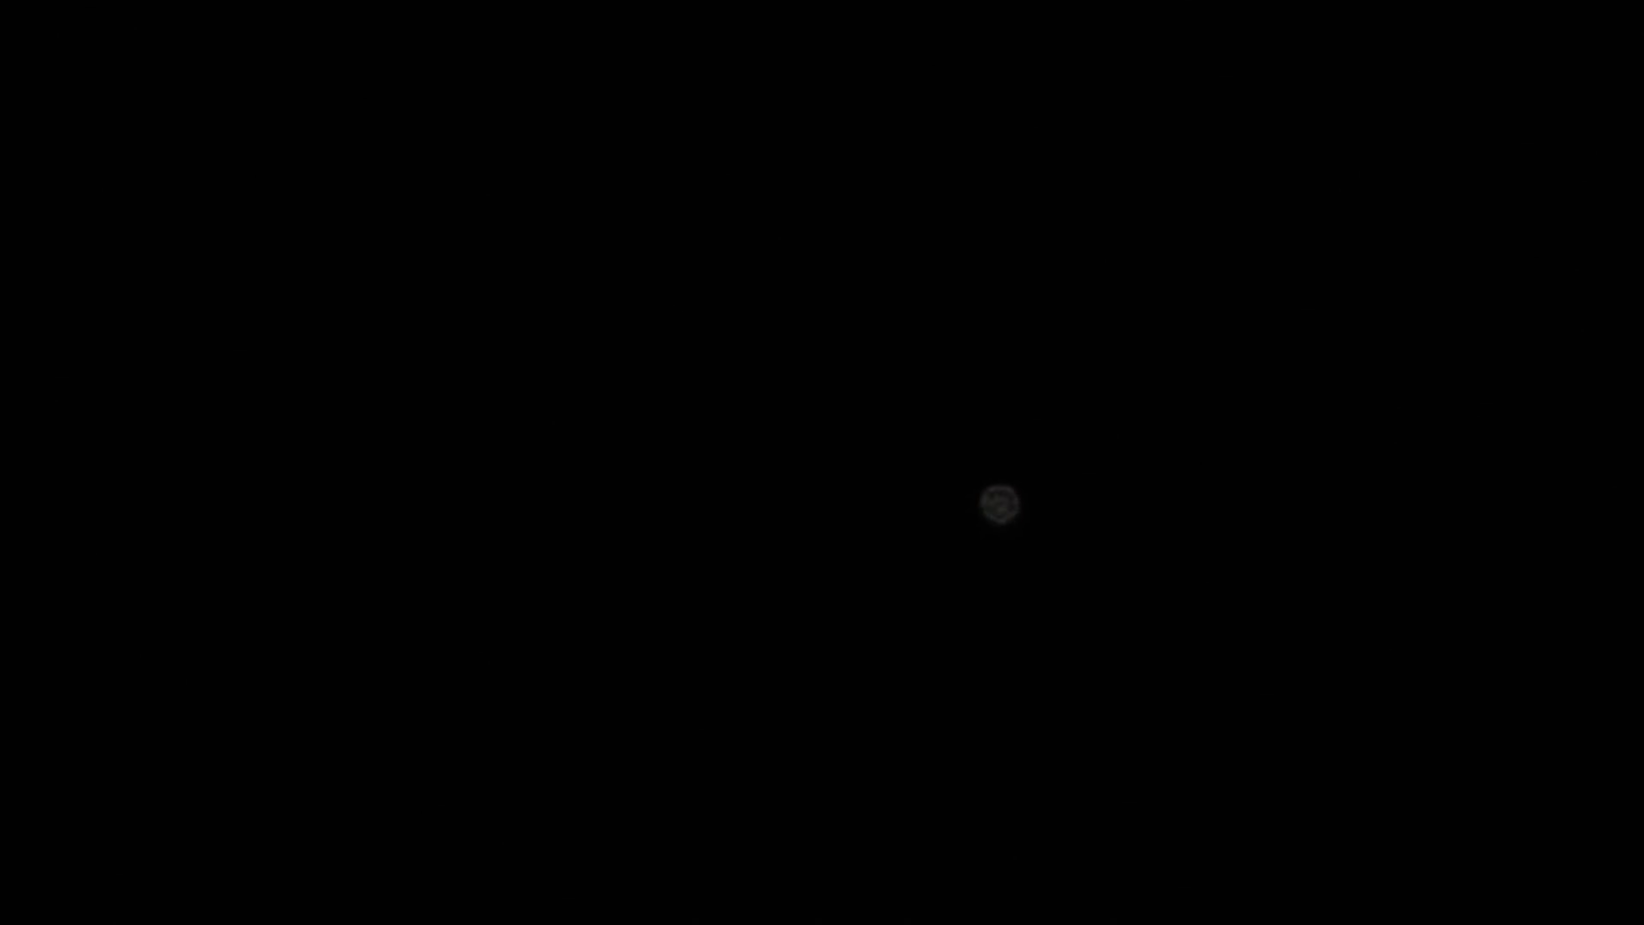